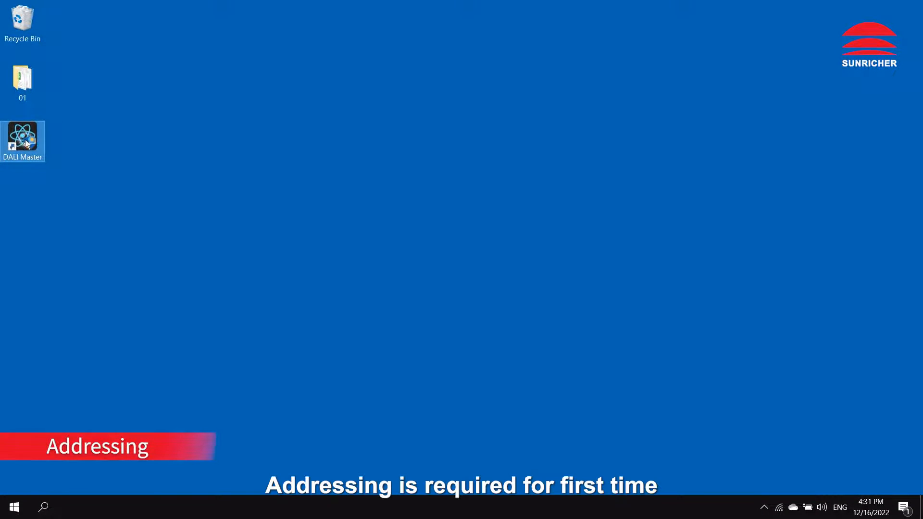
Launch DALI Master Kit, select Master device (255) and start the DALI Addressing Wizard.
{"action": "double_click", "coordinate": [22, 136]}
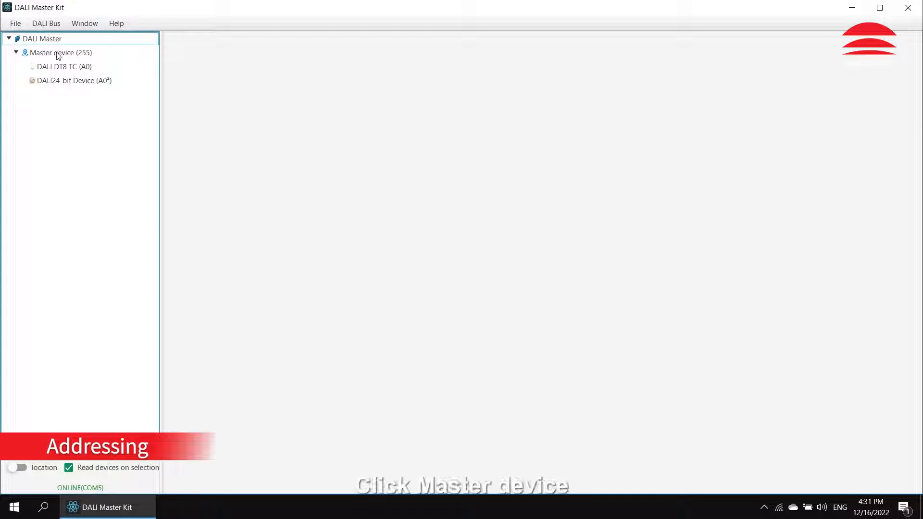
{"action": "left_click", "coordinate": [60, 52]}
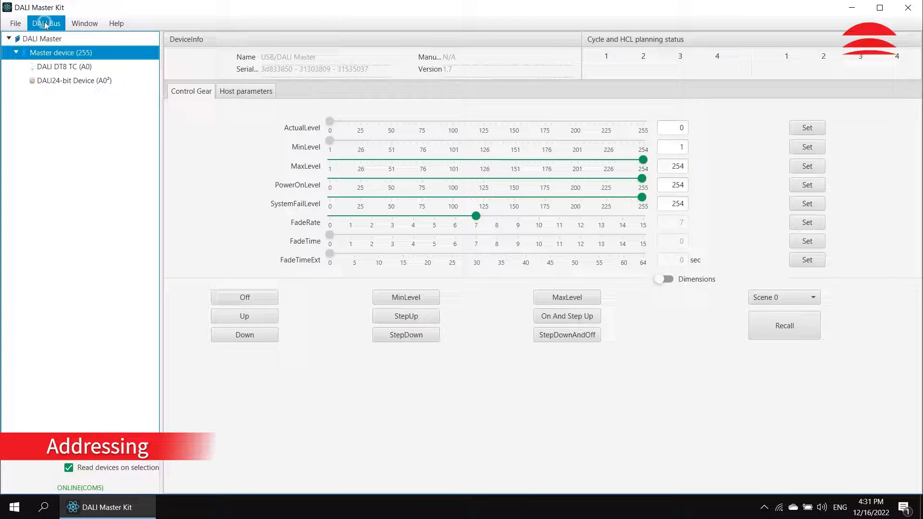
{"action": "left_click", "coordinate": [47, 23]}
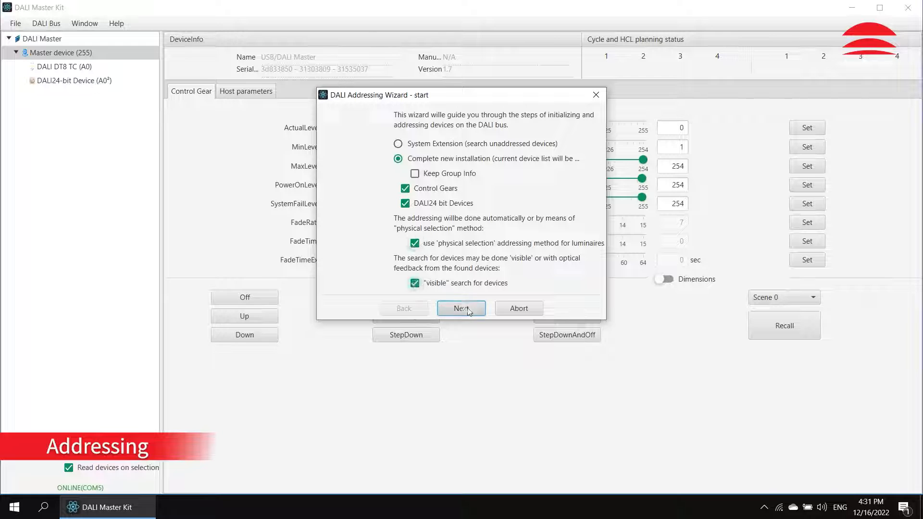
Run the bus search, finish the wizard, then view the DT8 TC (A0) driver and the 24-bit device.
{"action": "left_click", "coordinate": [460, 308]}
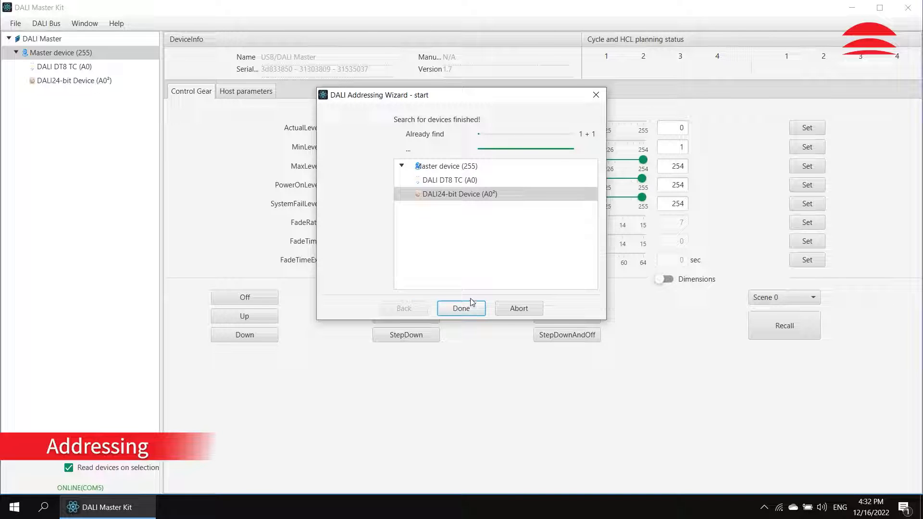
{"action": "left_click", "coordinate": [461, 308]}
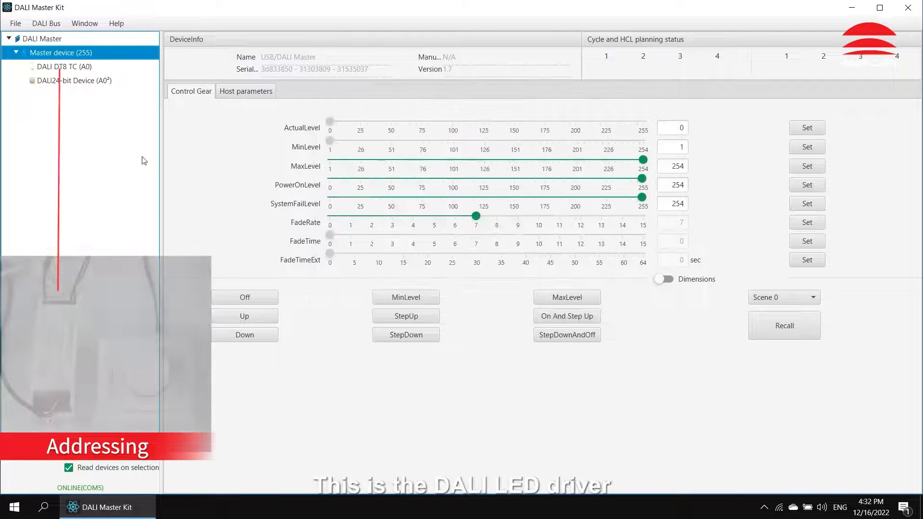
{"action": "left_click", "coordinate": [65, 67]}
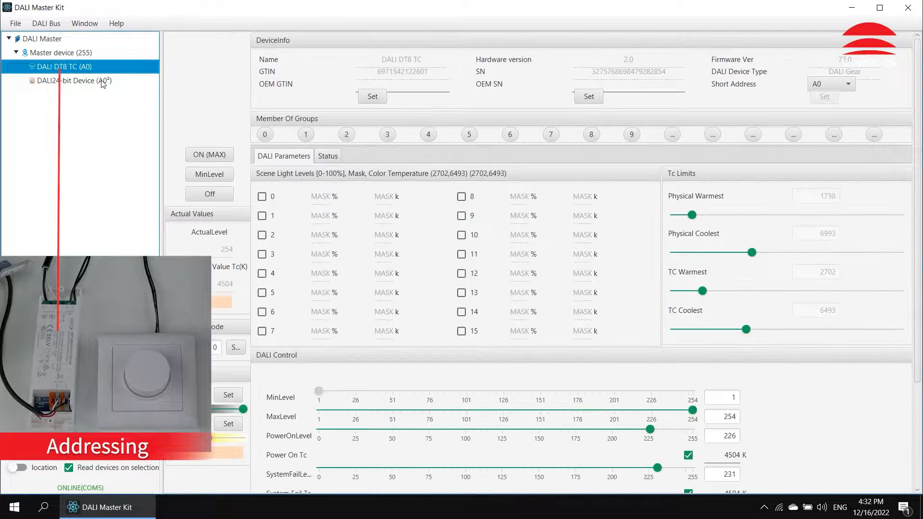
{"action": "left_click", "coordinate": [76, 81]}
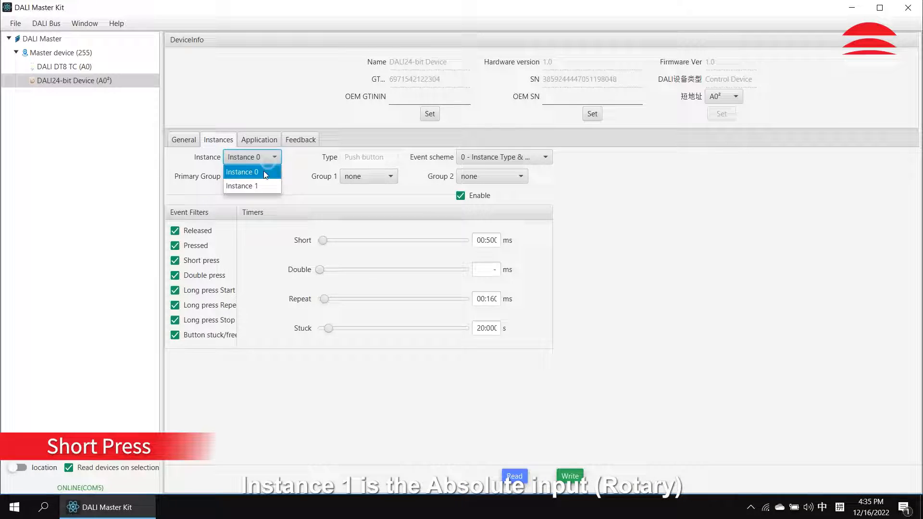
Review Instance 1's absolute rotary input, then return to push-button Instance 0.
{"action": "left_click", "coordinate": [242, 186]}
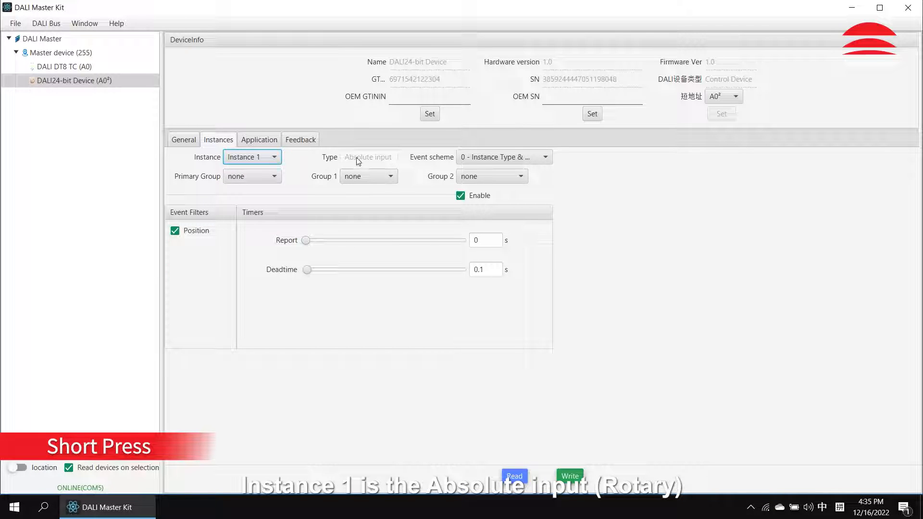
{"action": "left_click", "coordinate": [252, 157]}
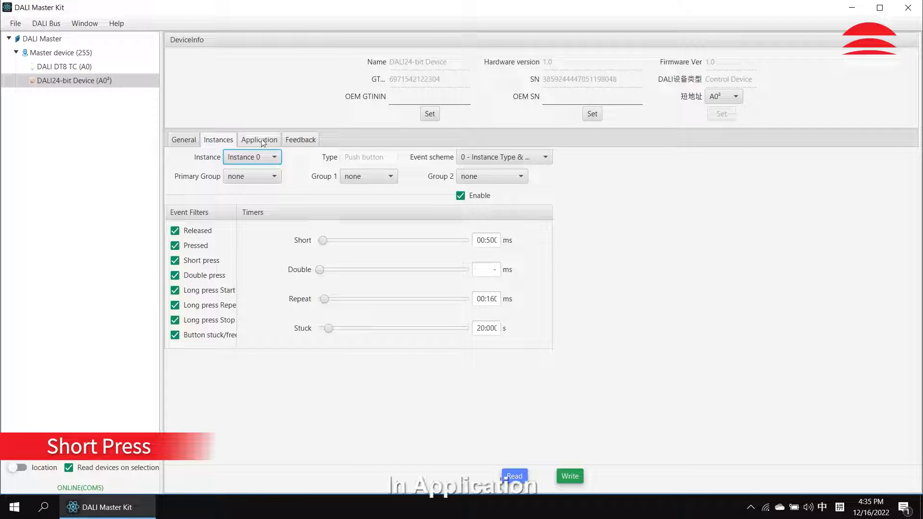
Assign Instance 0's short press OFF/GOTO LAST ACTIVE LEVEL and write it to the device.
{"action": "left_click", "coordinate": [259, 140]}
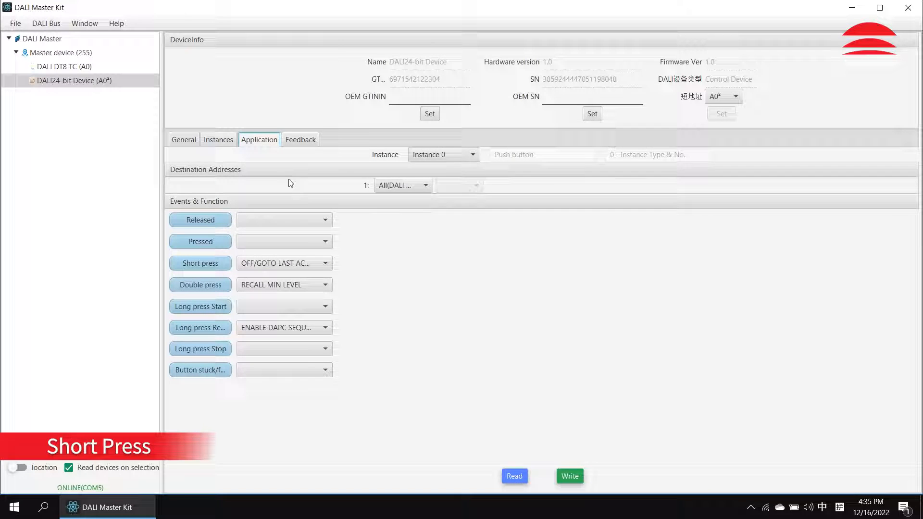
{"action": "left_click", "coordinate": [442, 154]}
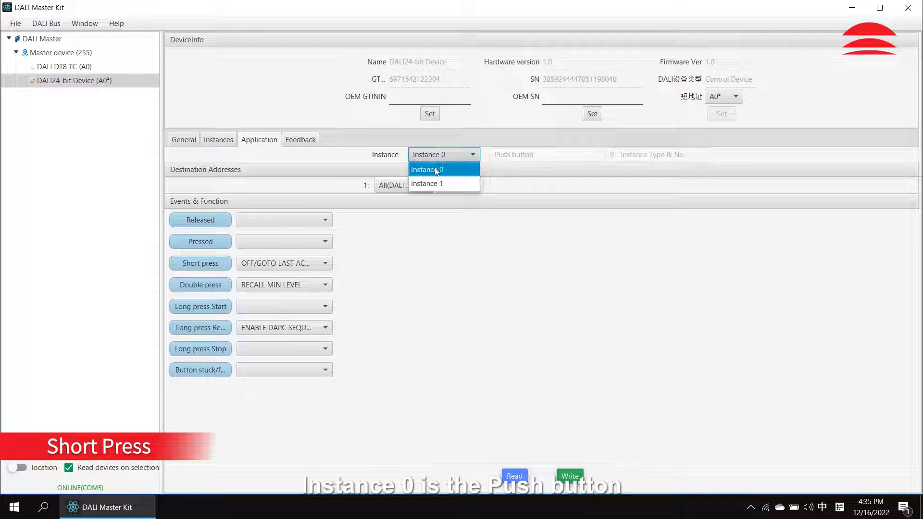
{"action": "left_click", "coordinate": [403, 184]}
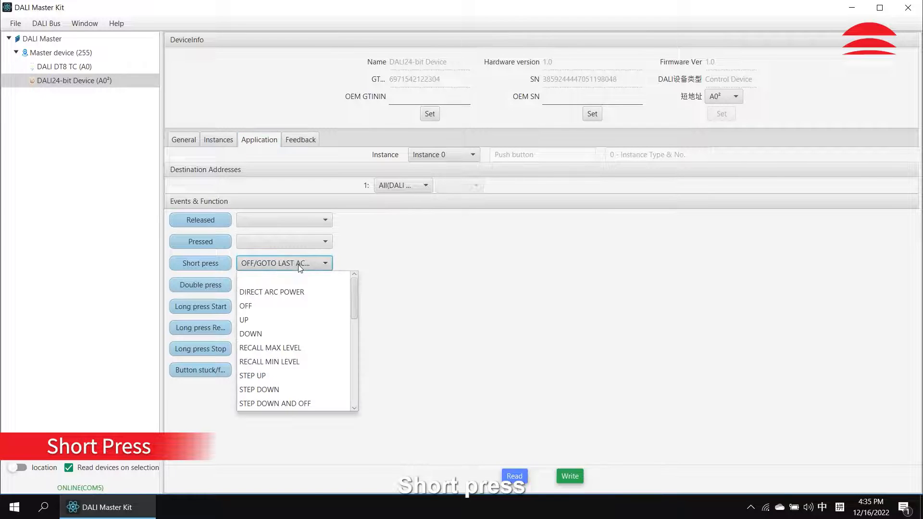
{"action": "left_click", "coordinate": [271, 293]}
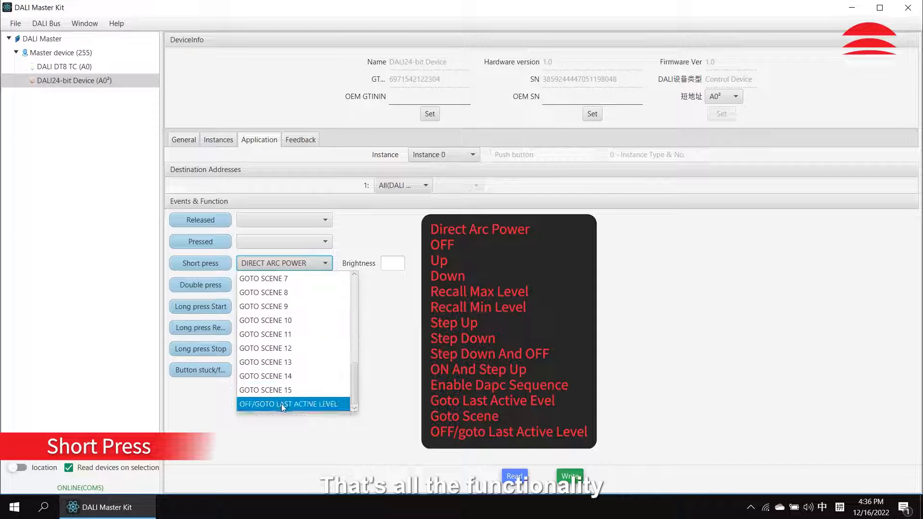
{"action": "left_click", "coordinate": [288, 403]}
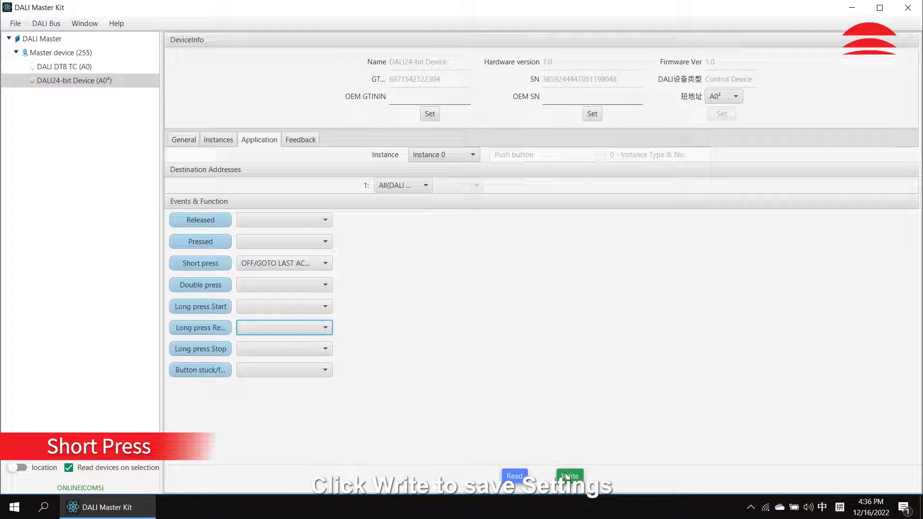
{"action": "left_click", "coordinate": [568, 476]}
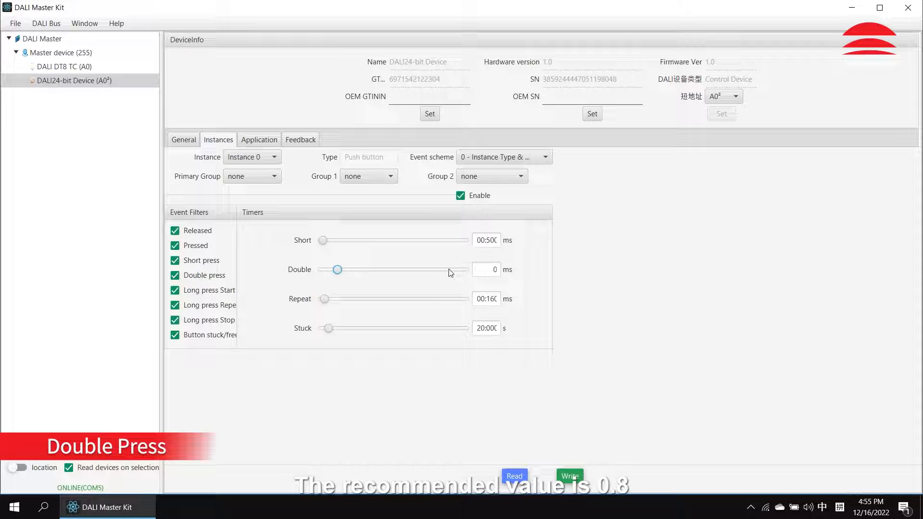
Raise the double-press timer and assign double press RECALL MAX LEVEL on Instance 0.
{"action": "left_click_drag", "start_coordinate": [336, 269], "coordinate": [369, 269]}
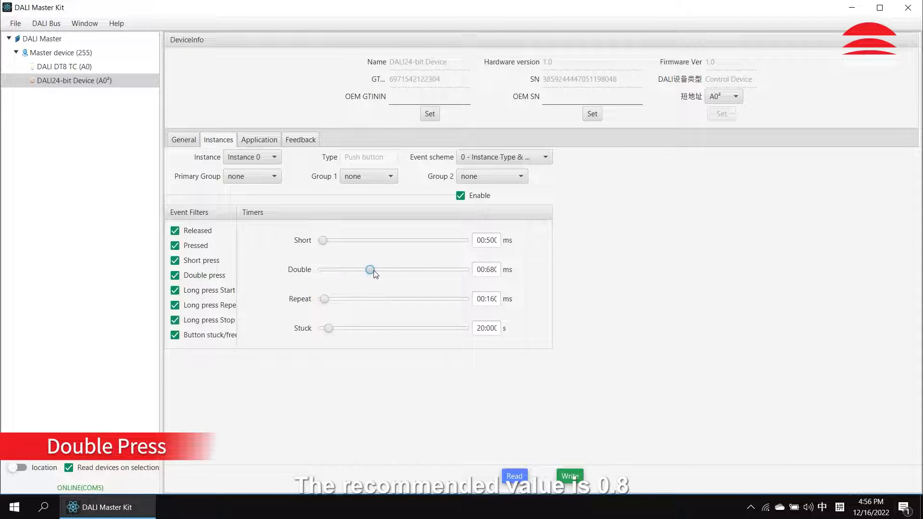
{"action": "left_click", "coordinate": [259, 139]}
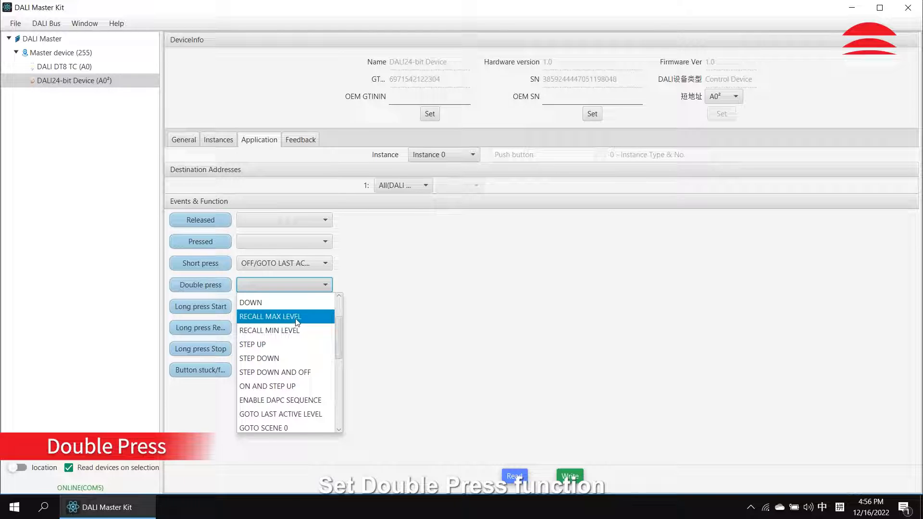
{"action": "left_click", "coordinate": [270, 316]}
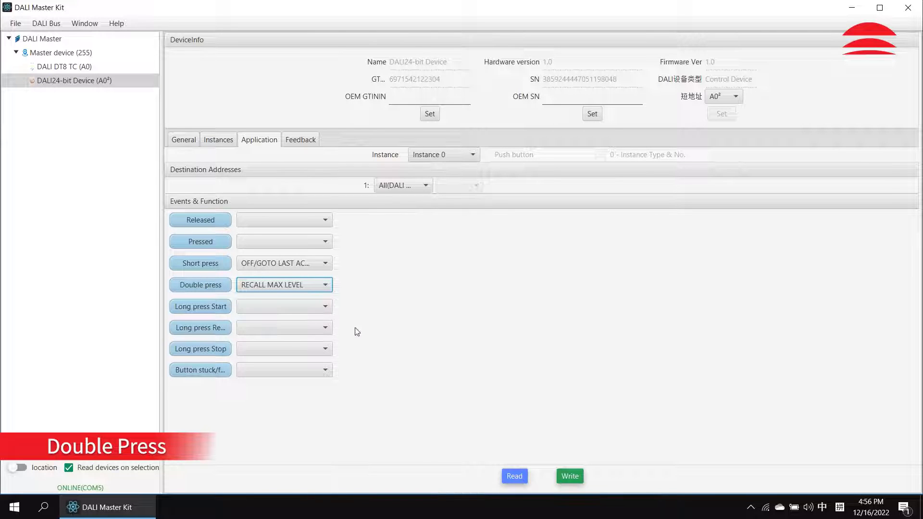
{"action": "left_click", "coordinate": [569, 476]}
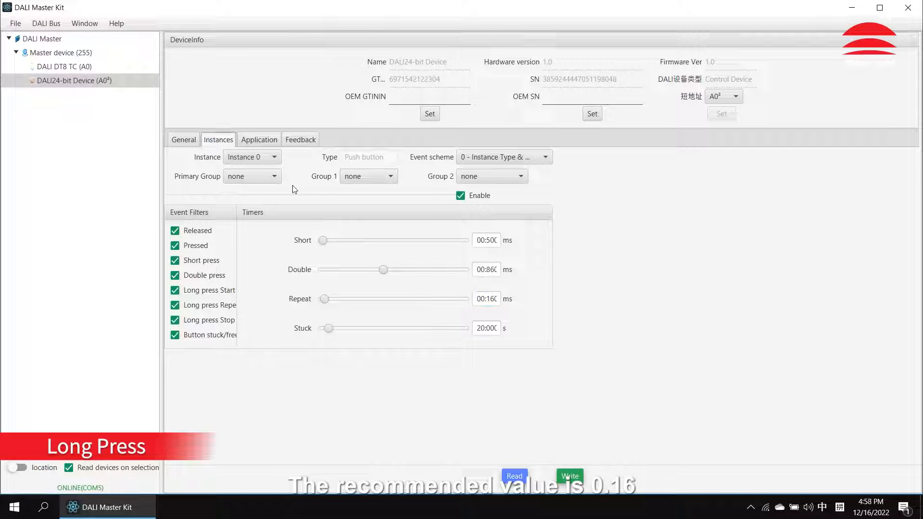
Assign long-press repeat DOWN and write the button settings to the device.
{"action": "left_click", "coordinate": [259, 140]}
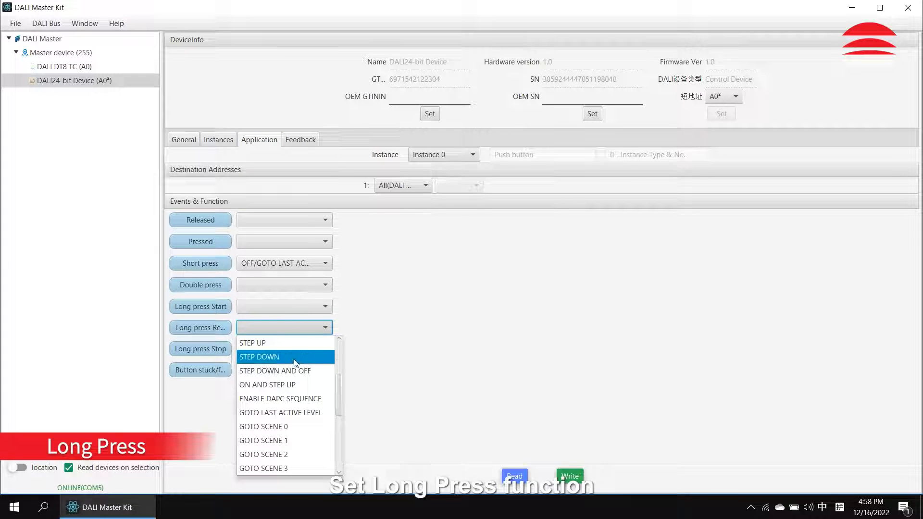
{"action": "scroll", "scroll_direction": "down", "scroll_amount": 3}
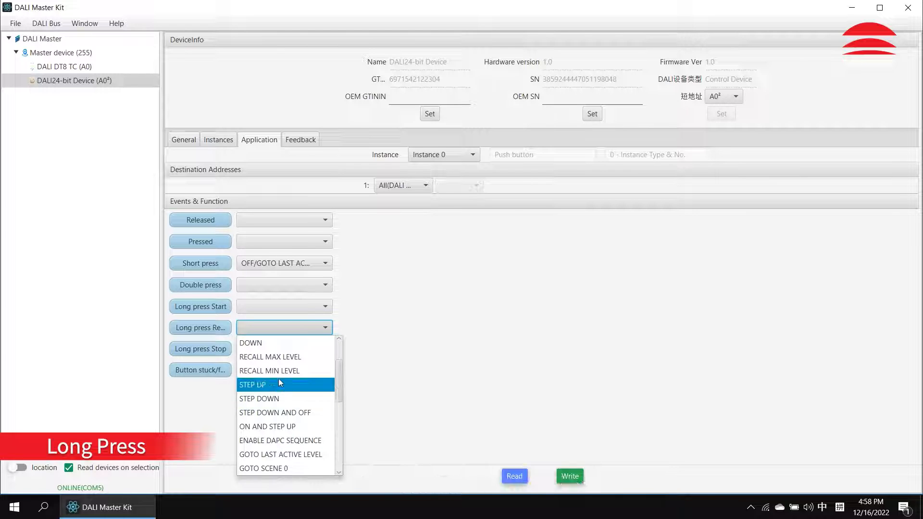
{"action": "left_click", "coordinate": [250, 342]}
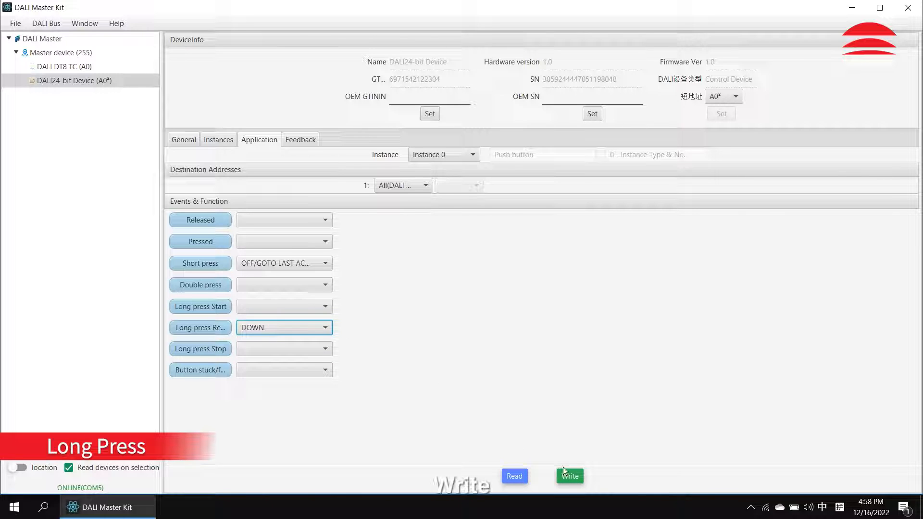
{"action": "left_click", "coordinate": [218, 139]}
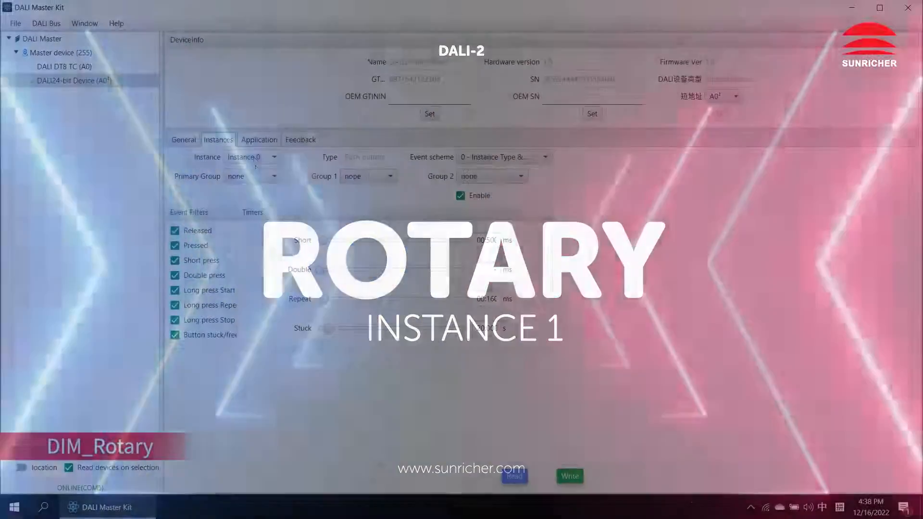
Set rotary Instance 1 to DIM all devices via DALI Broadcast over 0.1–100%.
{"action": "left_click", "coordinate": [252, 157]}
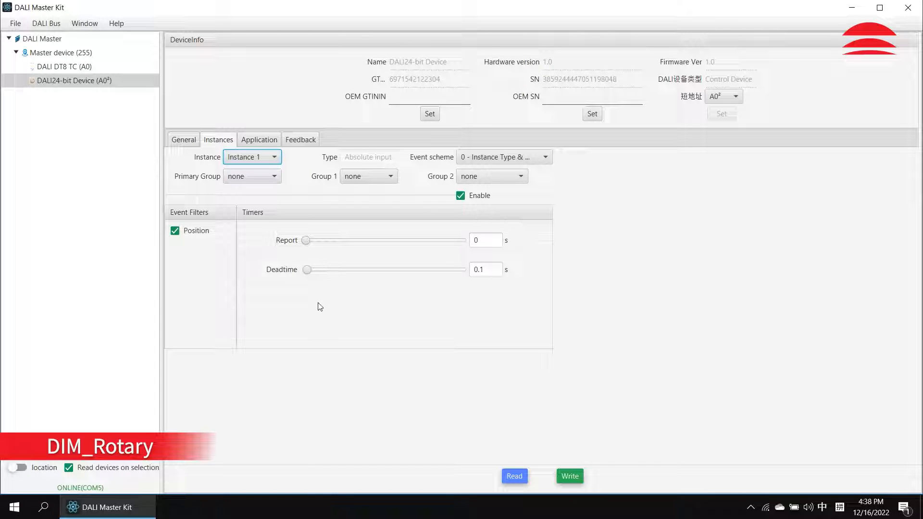
{"action": "left_click", "coordinate": [258, 140]}
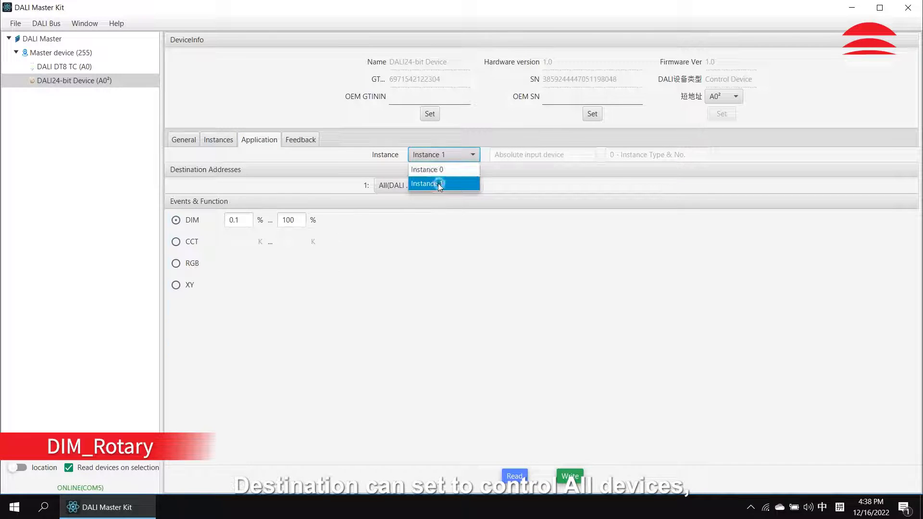
{"action": "left_click", "coordinate": [403, 184]}
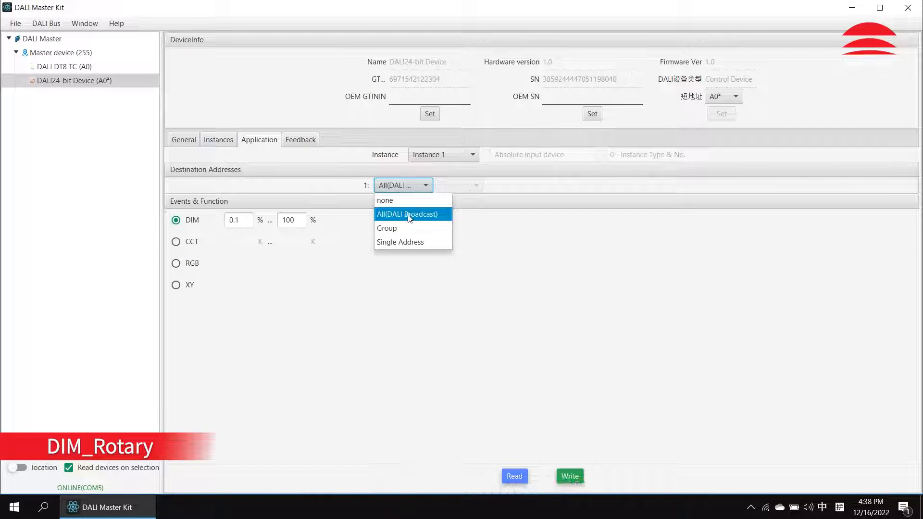
{"action": "left_click", "coordinate": [406, 213]}
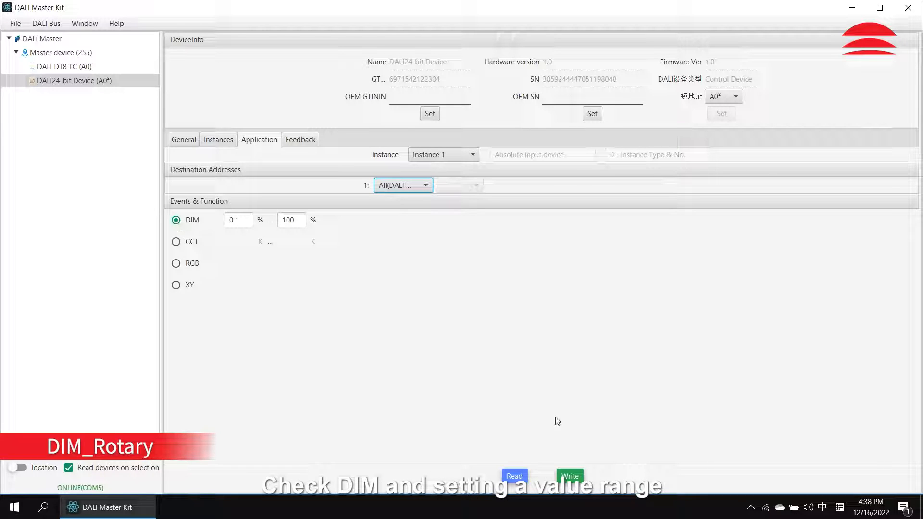
{"action": "left_click", "coordinate": [569, 476]}
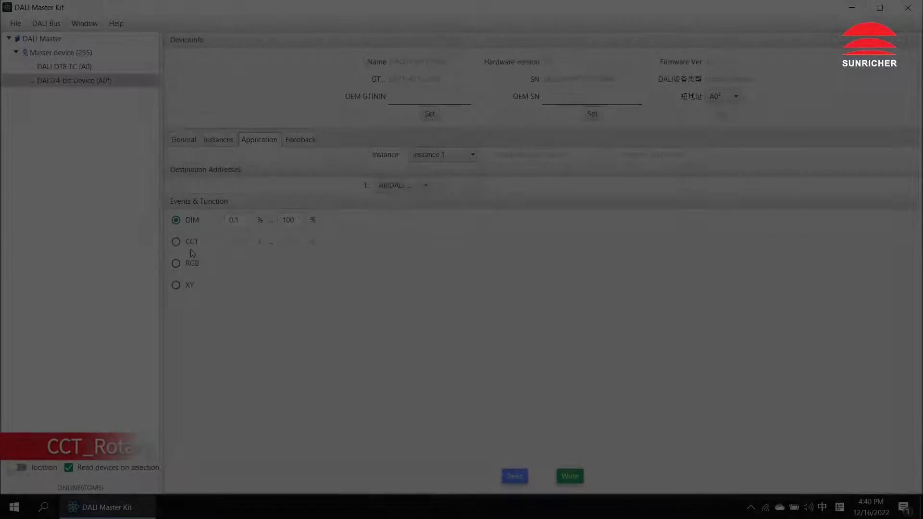
Switch rotary Instance 1 to CCT with a 2000 K to 7500 K range.
{"action": "left_click", "coordinate": [175, 241]}
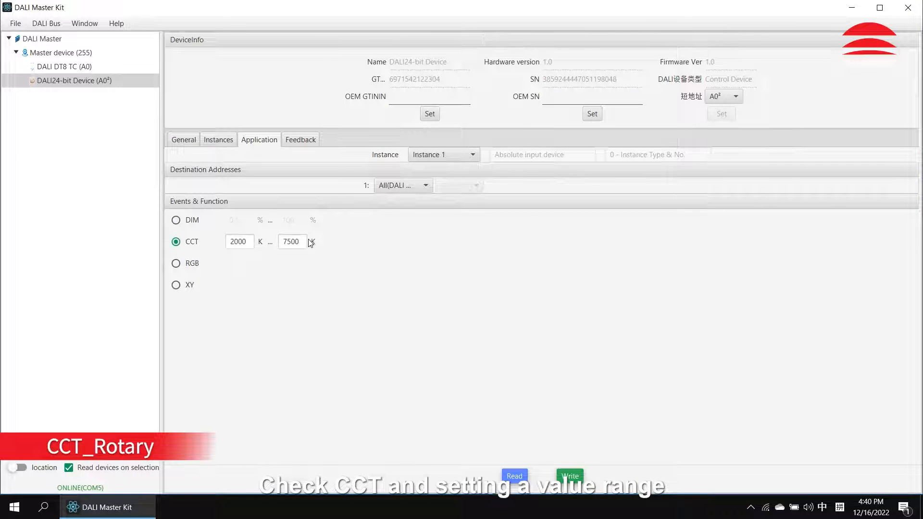
{"action": "left_click", "coordinate": [569, 476]}
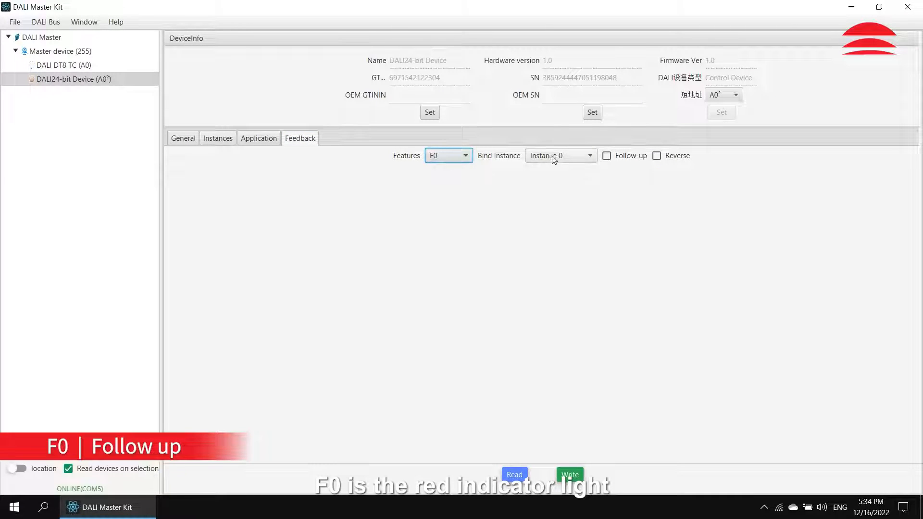
Enable Follow-up for indicator F0 bound to Instance 0, trying Reverse then clearing it.
{"action": "left_click", "coordinate": [607, 156]}
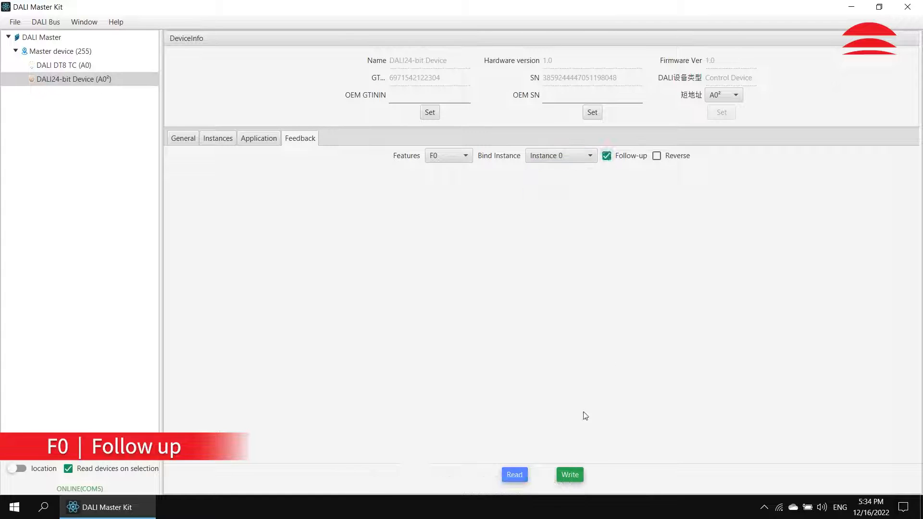
{"action": "left_click", "coordinate": [657, 156]}
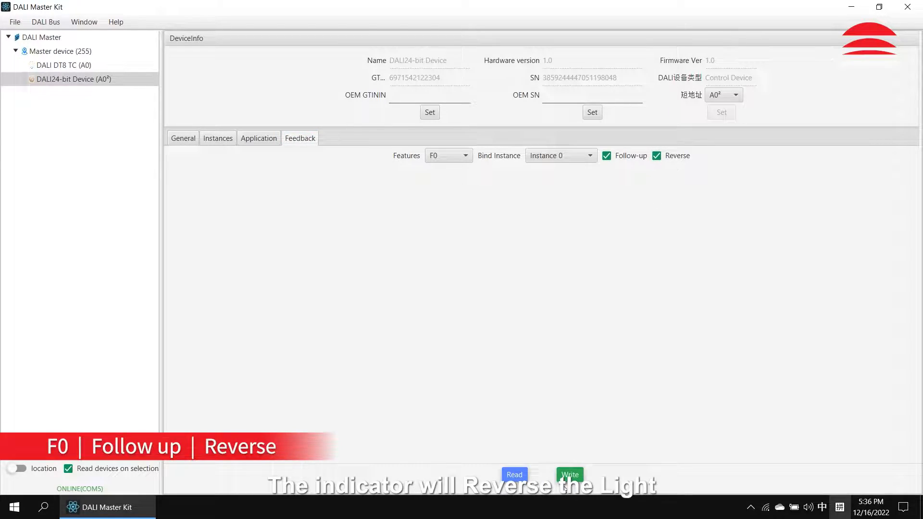
{"action": "left_click", "coordinate": [657, 156]}
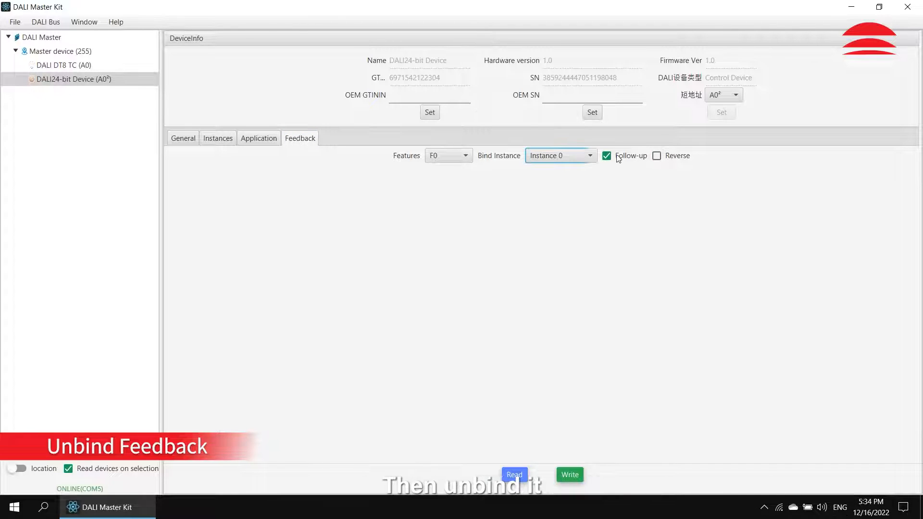
Clear F0's Follow-up and write the feedback settings to the device.
{"action": "left_click", "coordinate": [607, 156]}
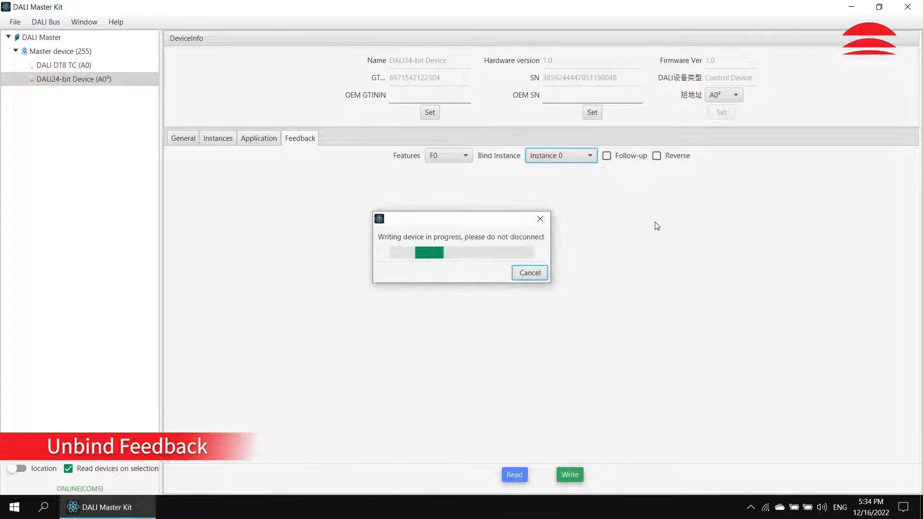